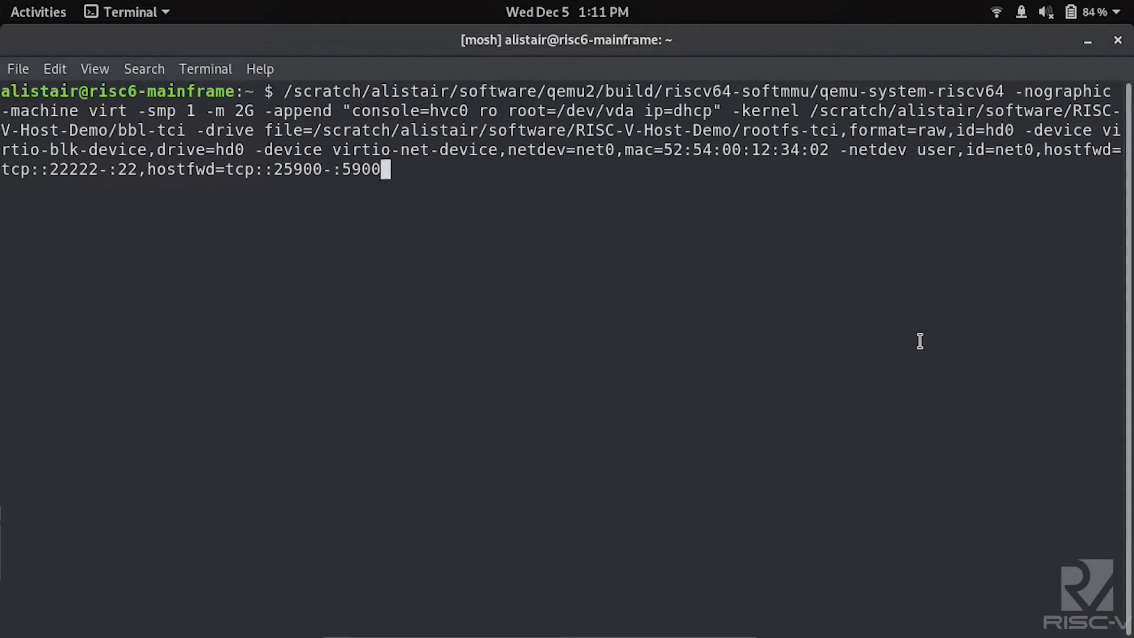
mouse_move(827, 96)
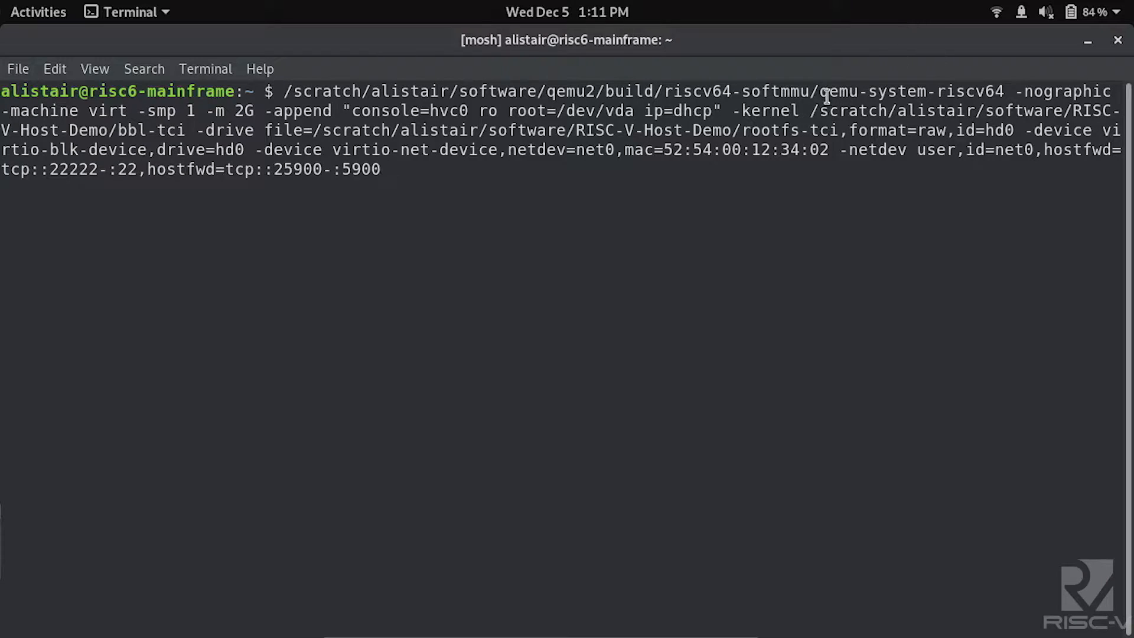
Launch the RISC-V QEMU guest, then open QEMUCeption in Remmina filling the screen.
double_click(904, 91)
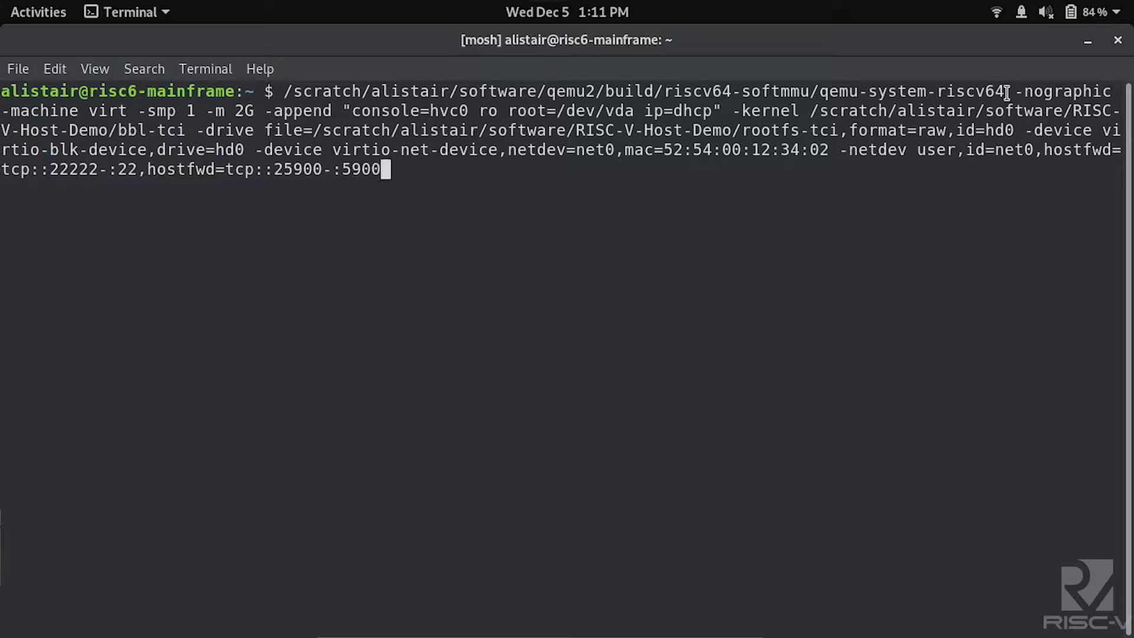
key("Return")
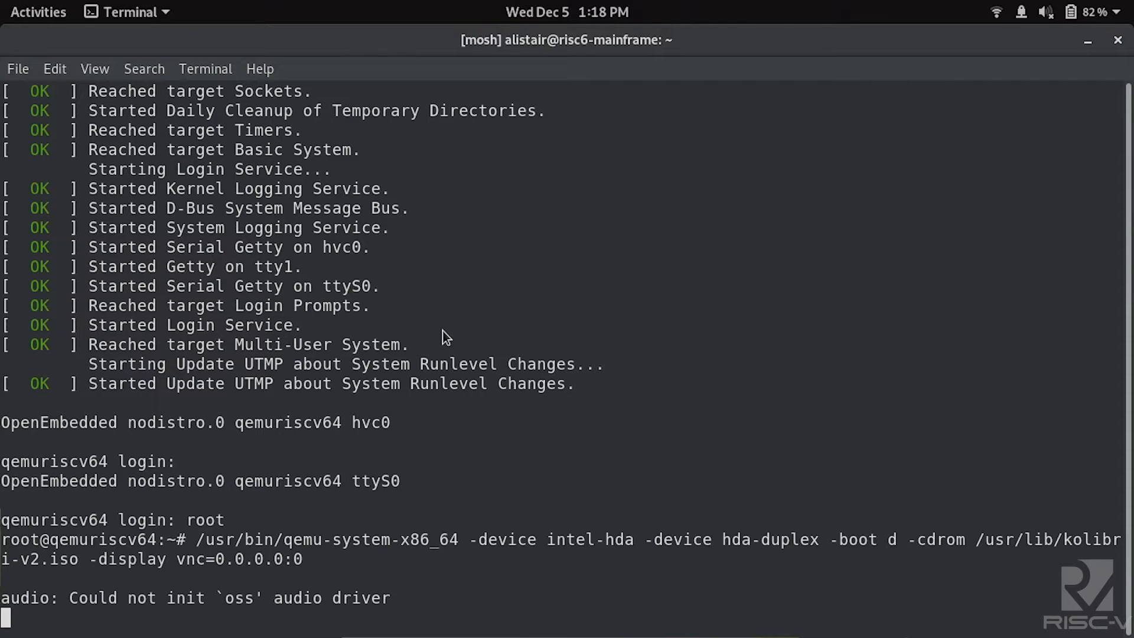
mouse_move(325, 550)
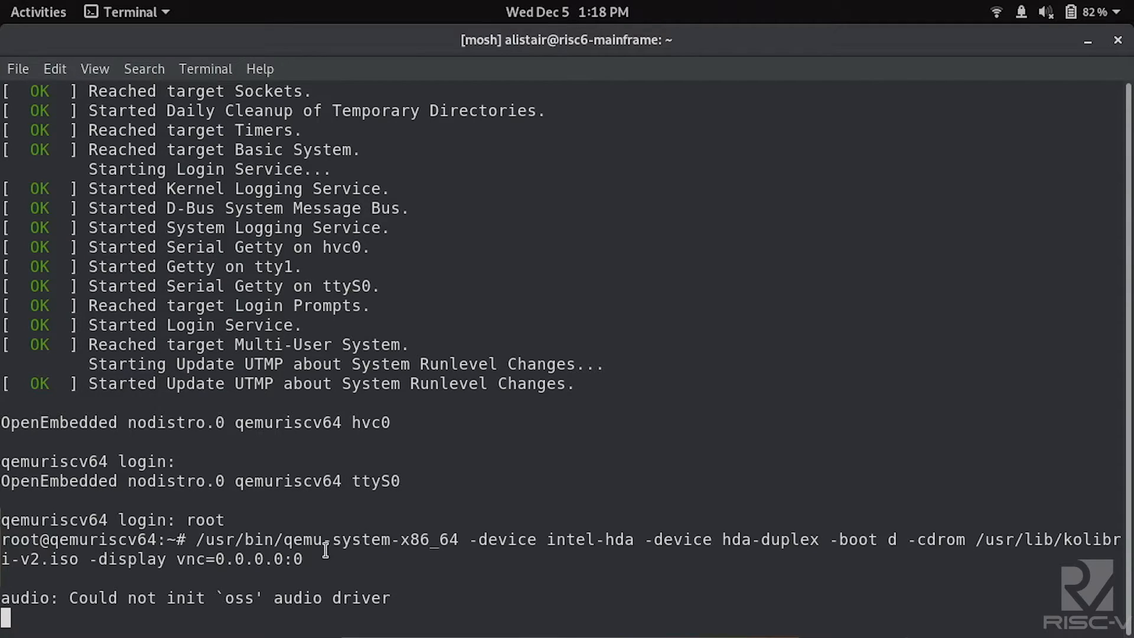
double_click(326, 539)
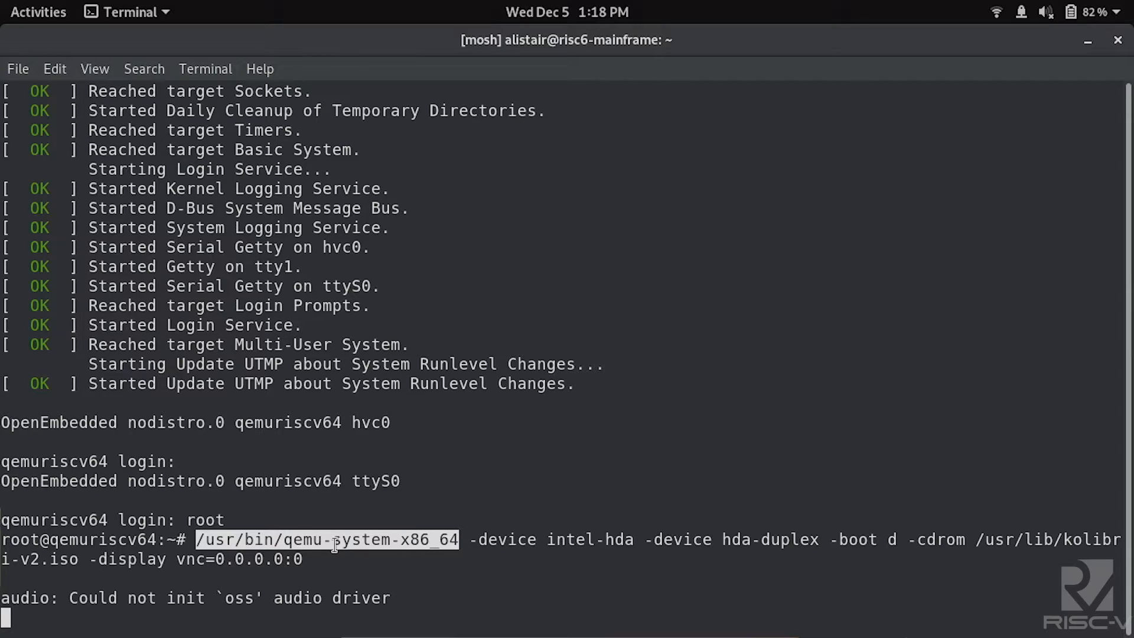
mouse_move(1115, 573)
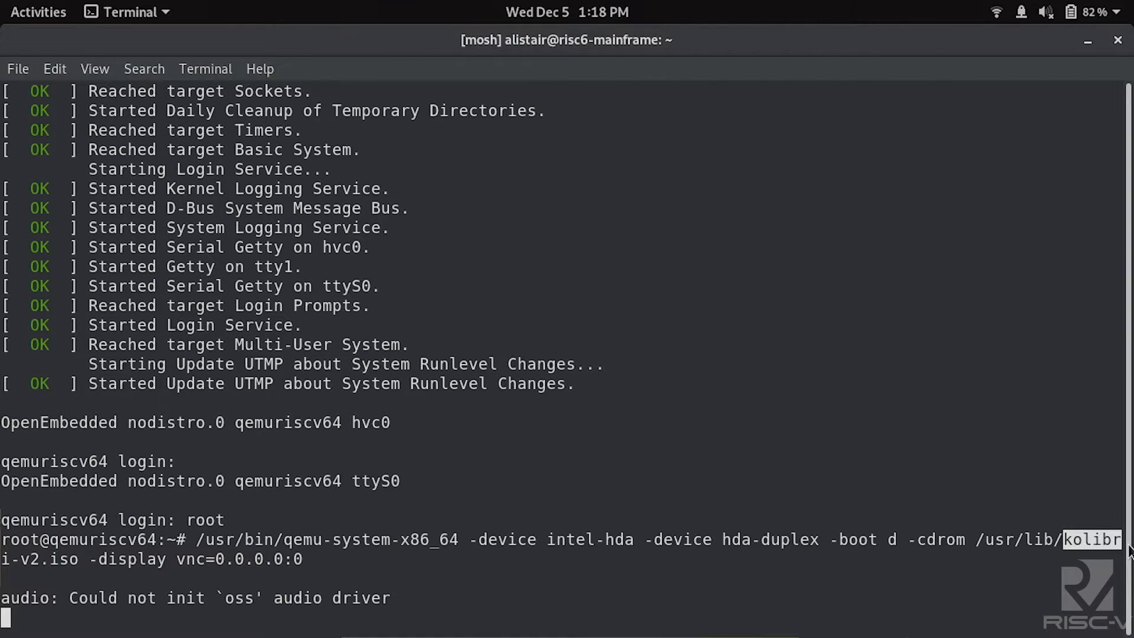
mouse_move(959, 563)
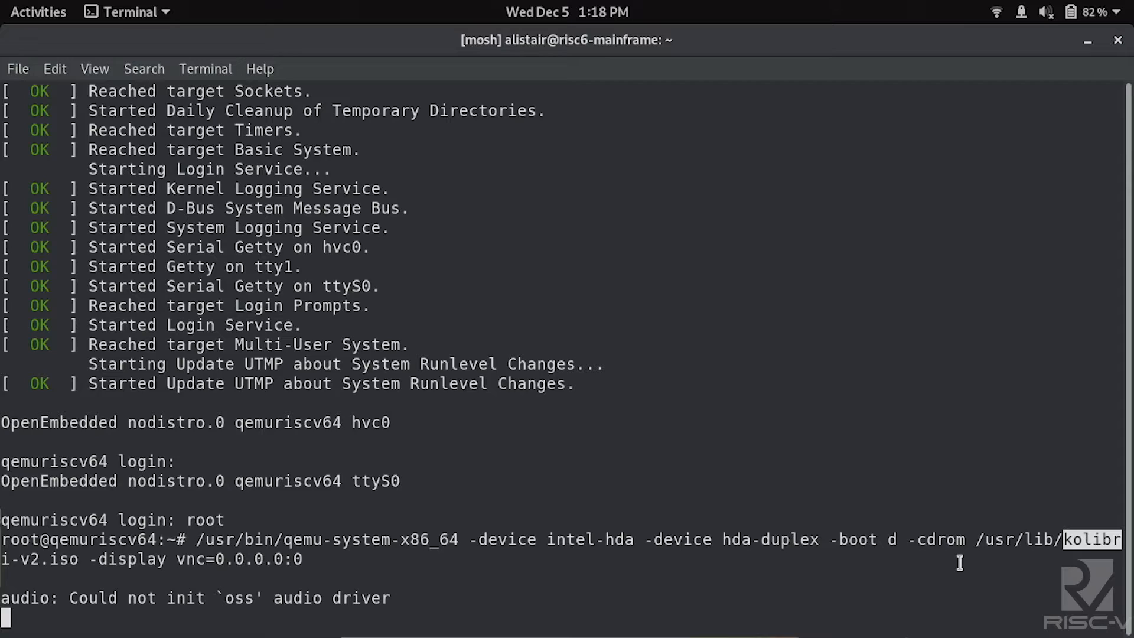
mouse_move(216, 560)
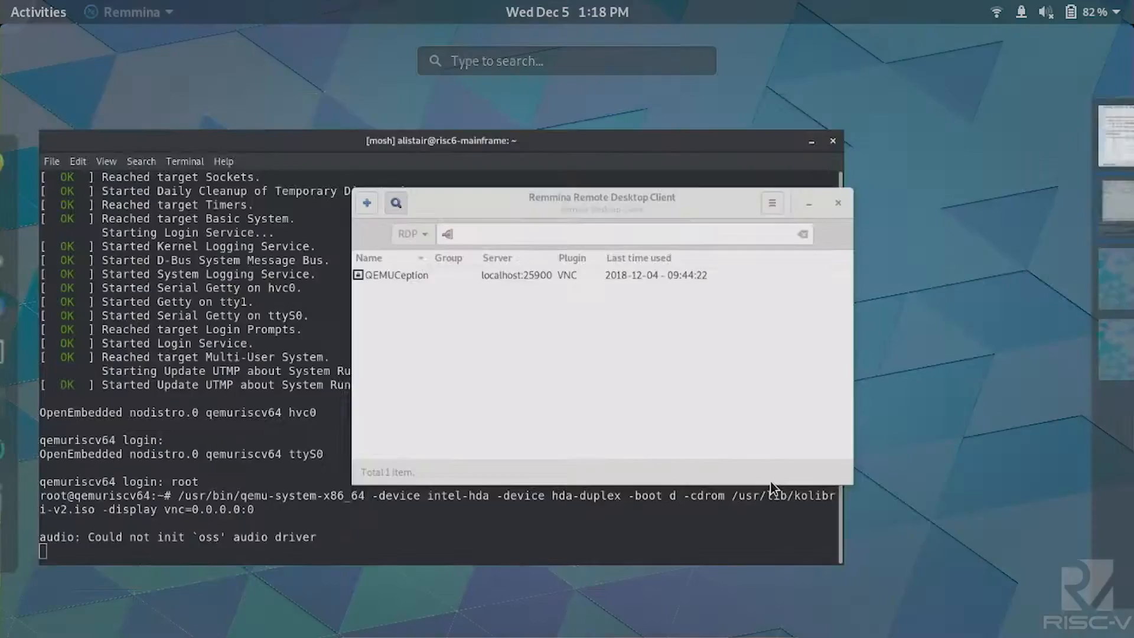
double_click(397, 275)
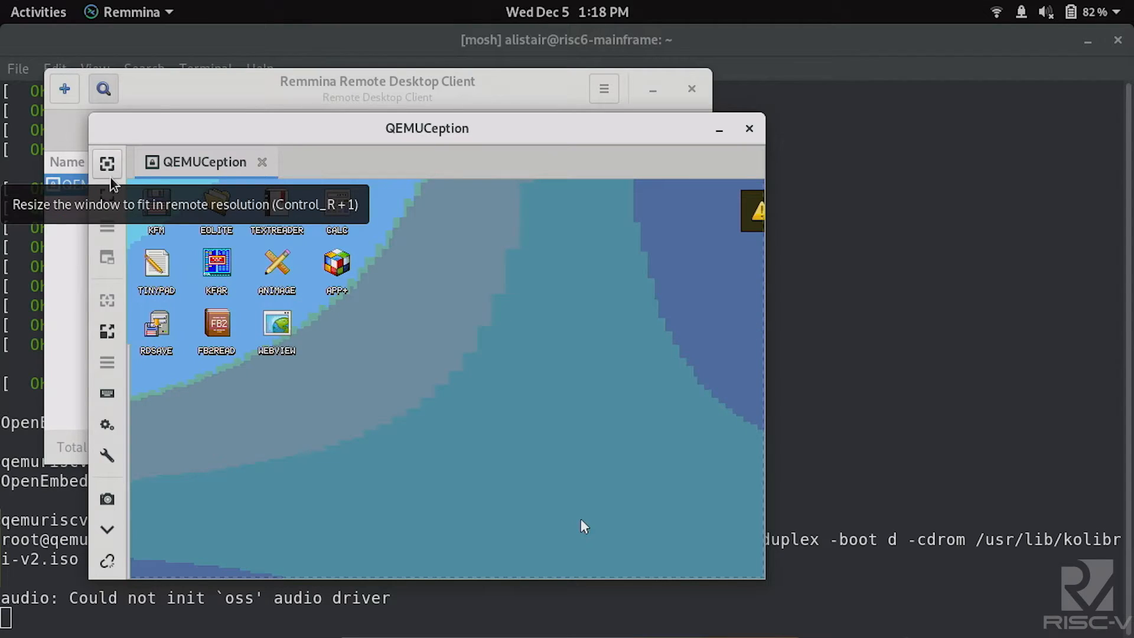
left_click(106, 163)
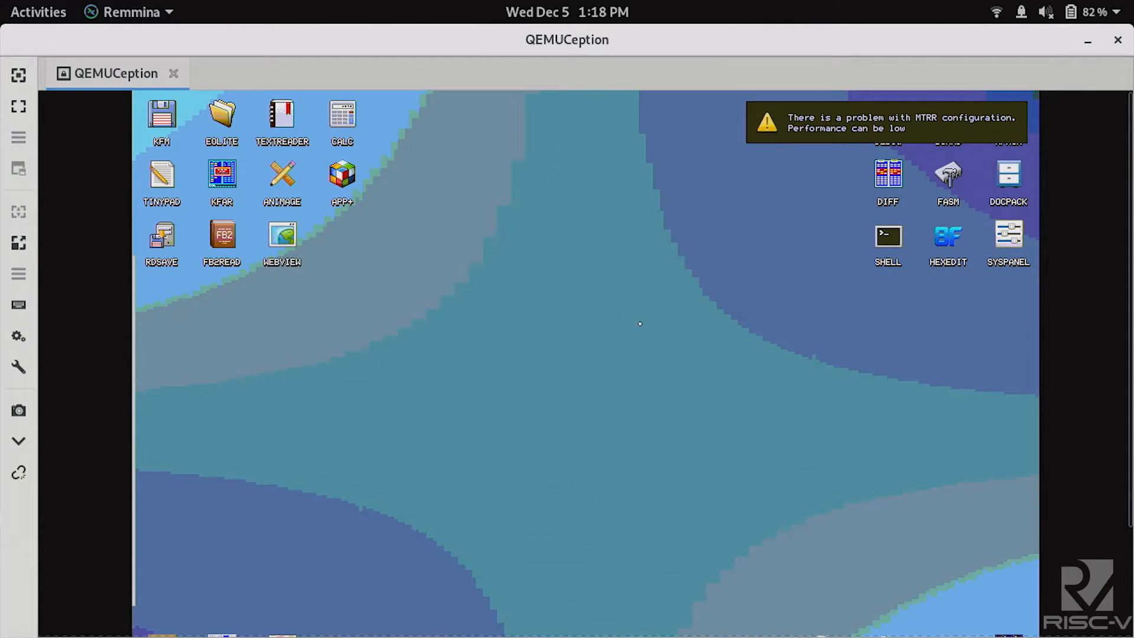
mouse_move(267, 571)
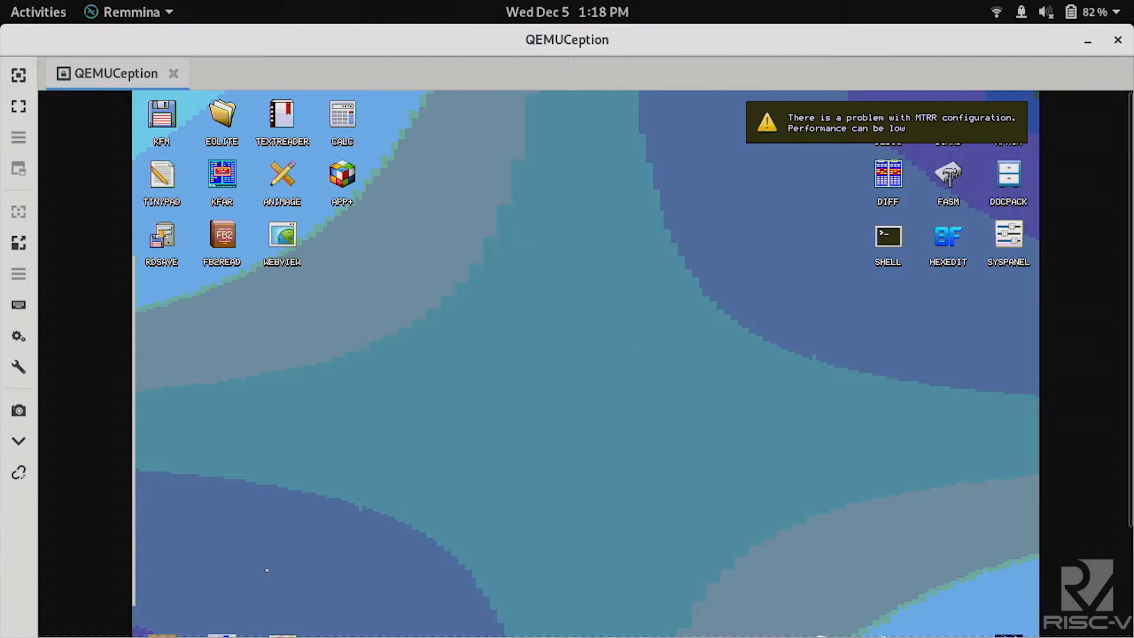
mouse_move(555, 261)
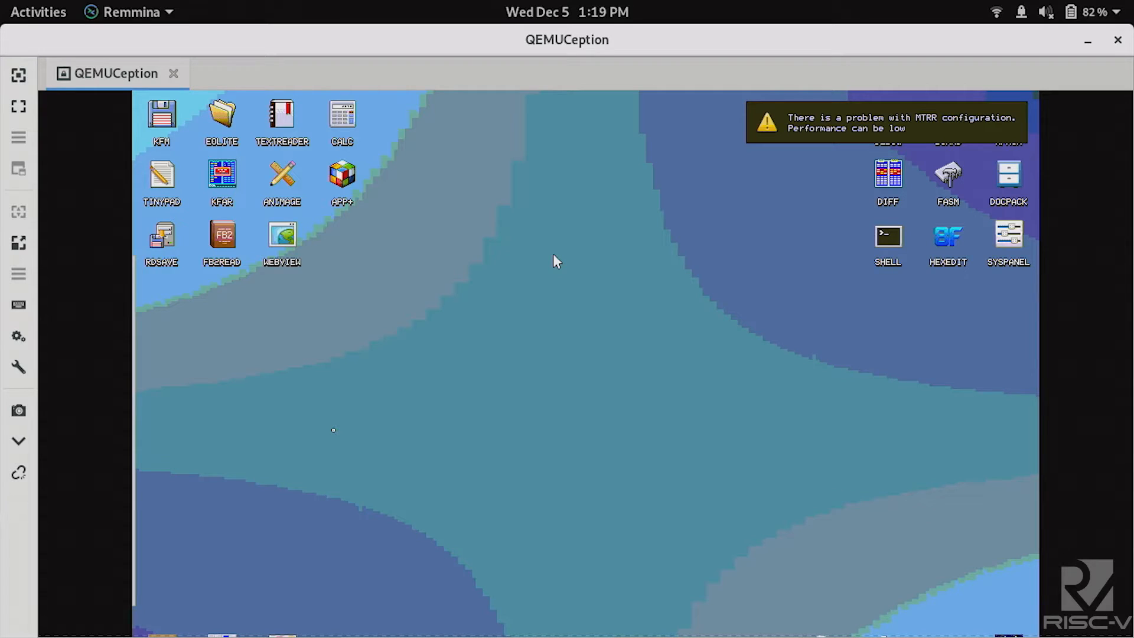
mouse_move(955, 239)
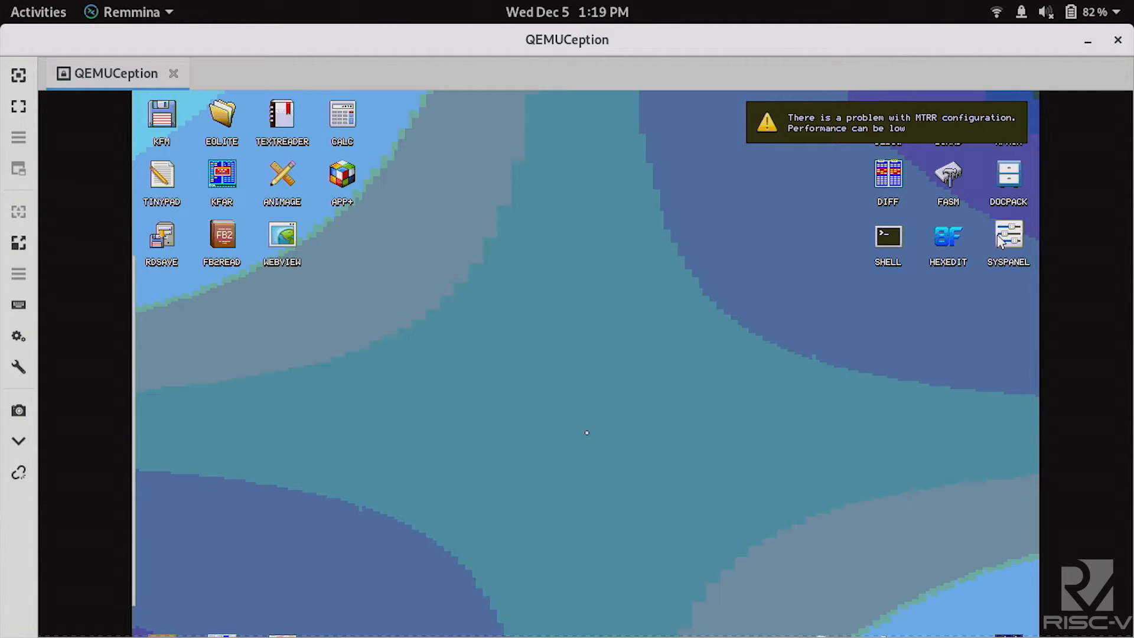
double_click(342, 173)
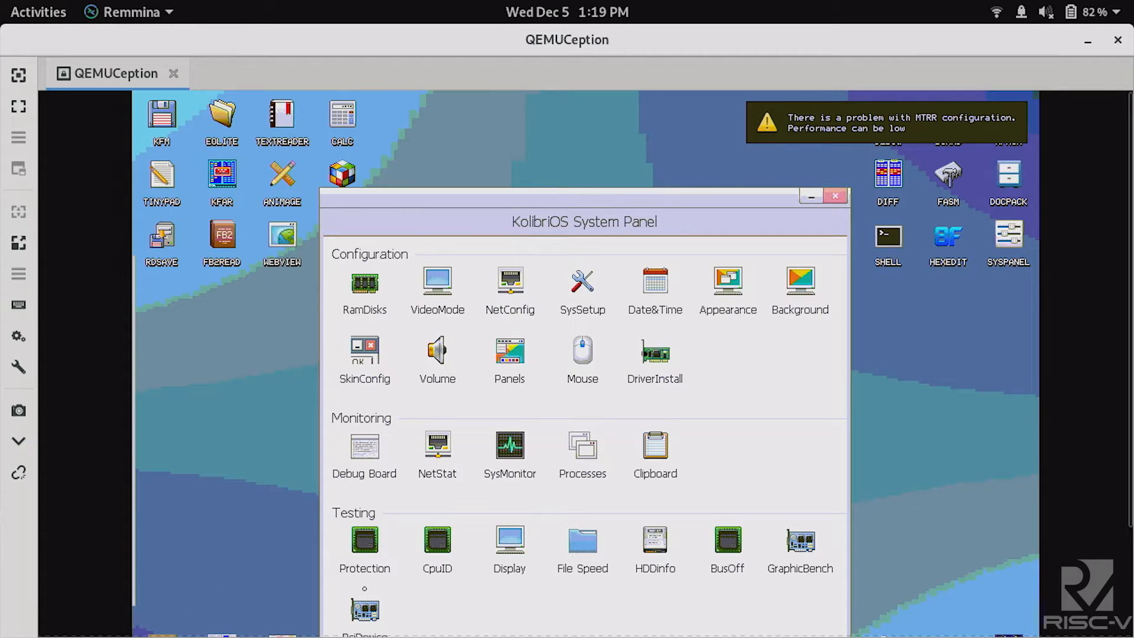
mouse_move(441, 547)
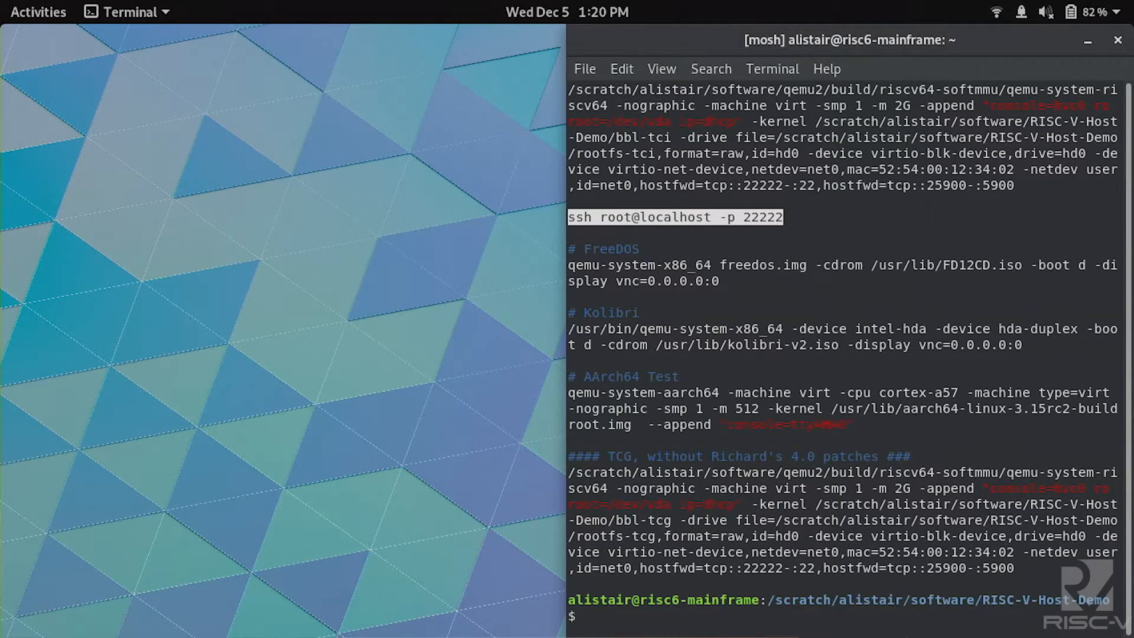
mouse_move(822, 338)
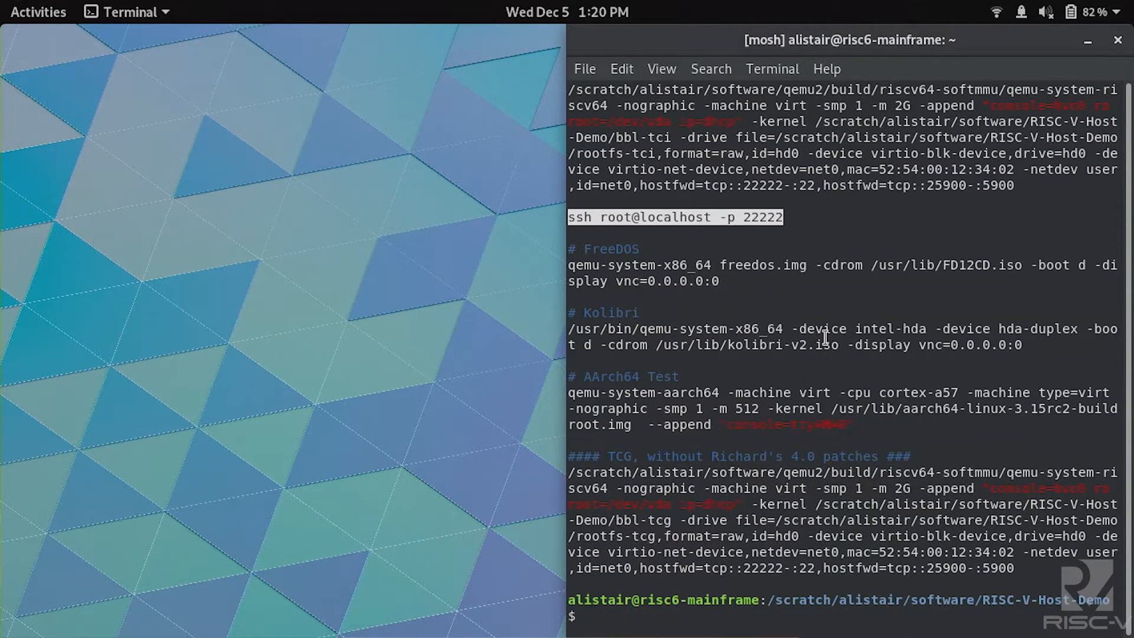
SSH to root@localhost on port 22222 and copy the suggested ssh-keygen -R host-key line.
type("ssh root@localhost -p 22222")
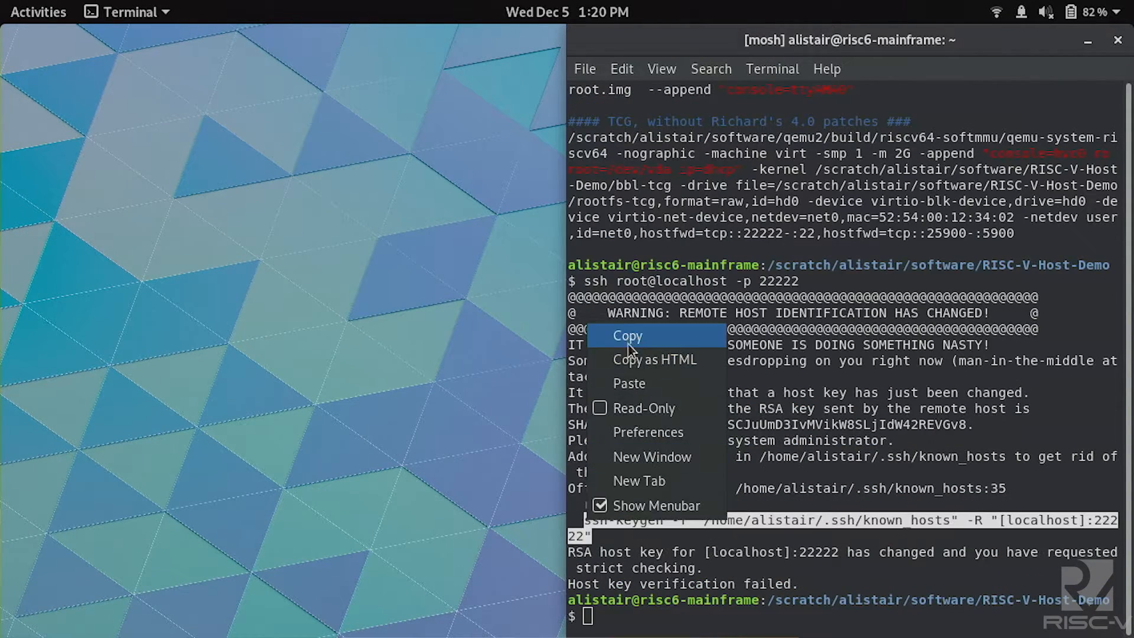
left_click(626, 335)
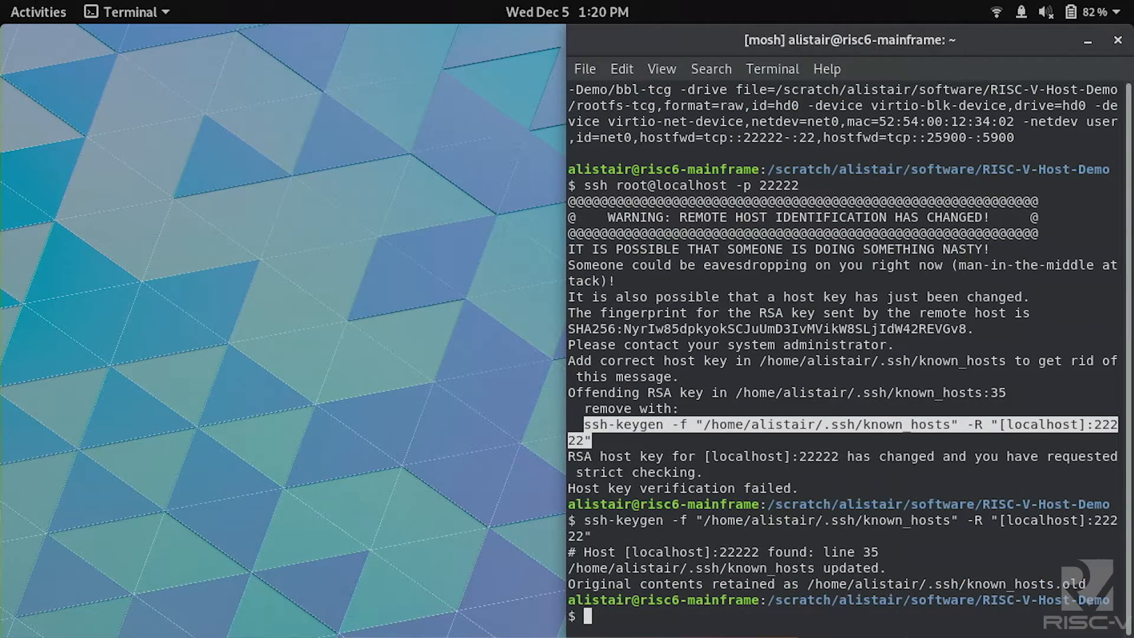
key("Return")
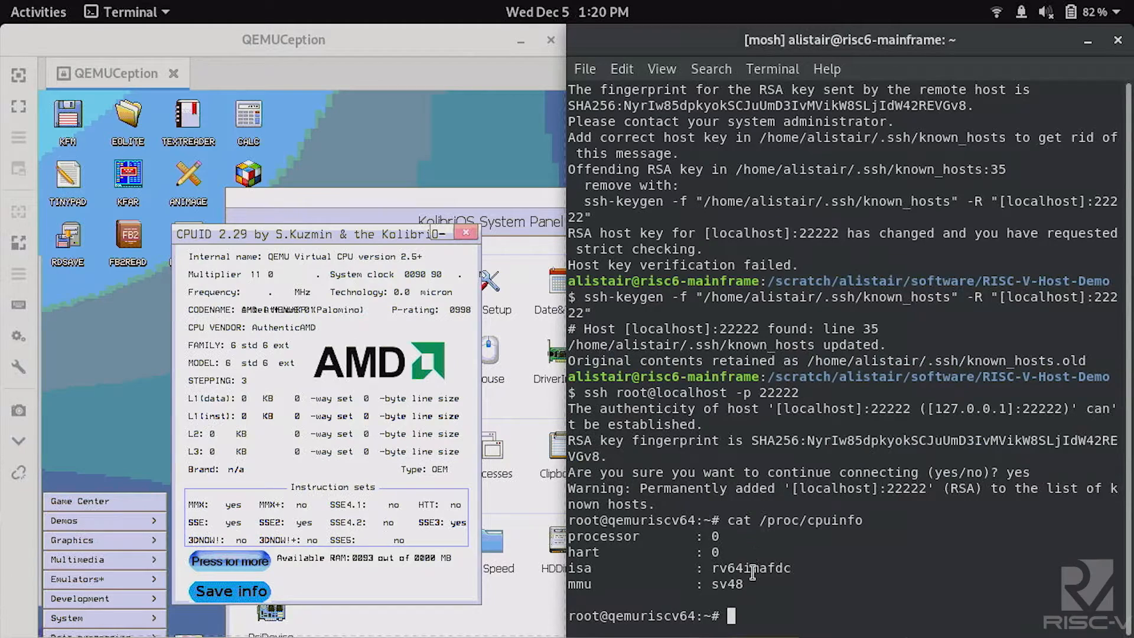
Run ps in the RISC-V guest, exit SSH, and recall the ssh-keygen host-key command.
double_click(750, 568)
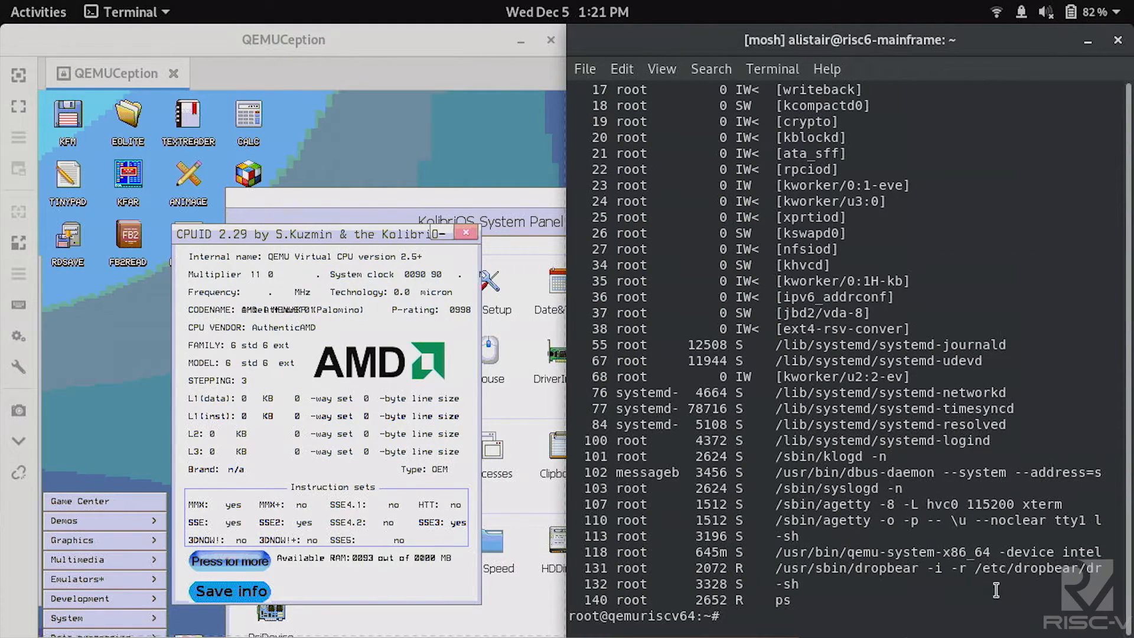
double_click(907, 552)
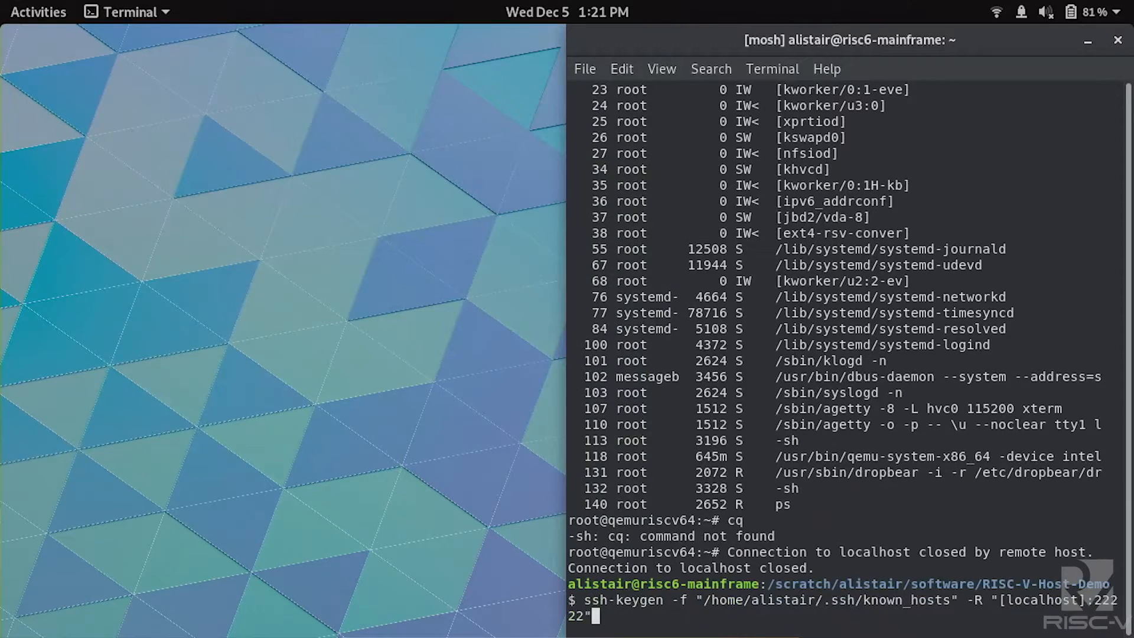
Open the RISC-V-Host-Demo notes in vim and scroll to the TCG 32bit and TCC Boot entries.
key("Return")
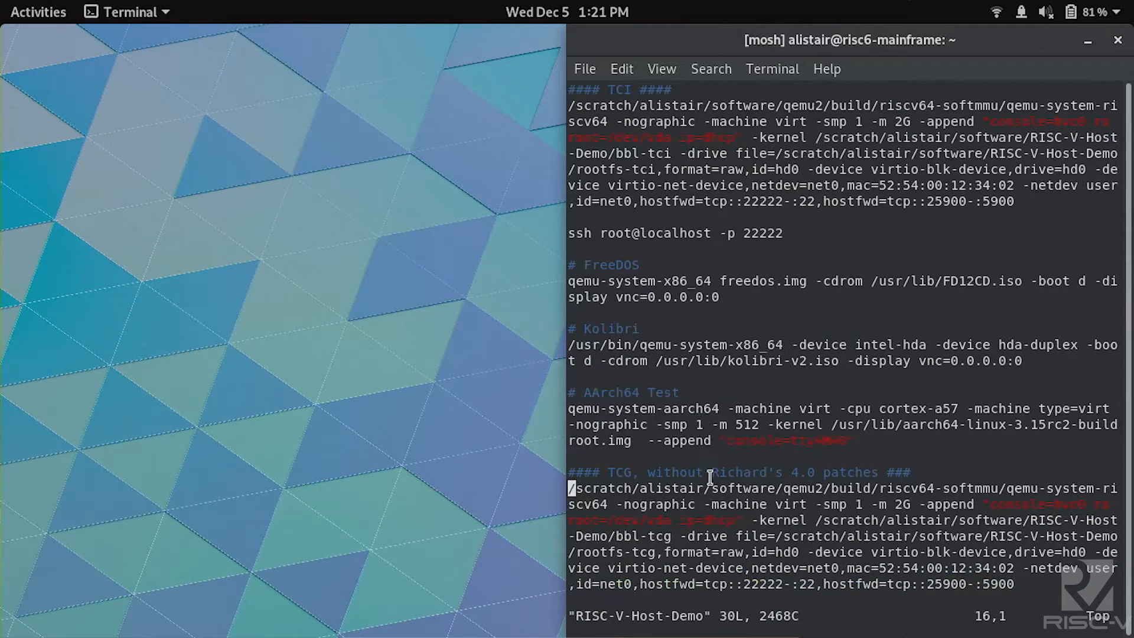
scroll("down", 3)
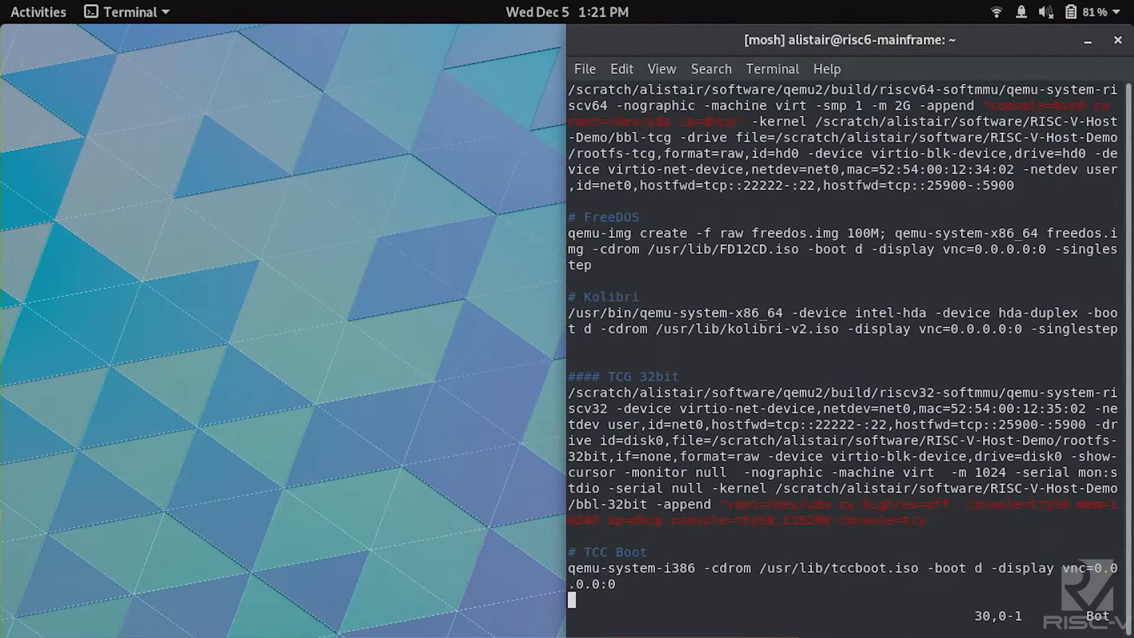
scroll("up", 3)
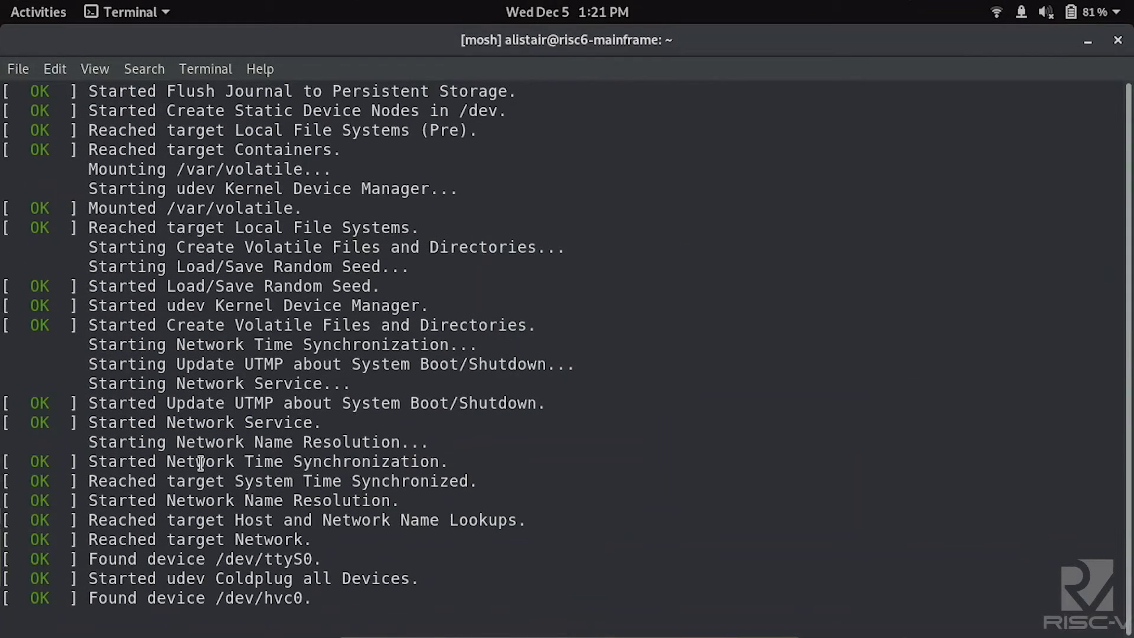
Copy and run the qemu-system-riscv64 command, then log in as root at qemuriscv64.
right_click(231, 425)
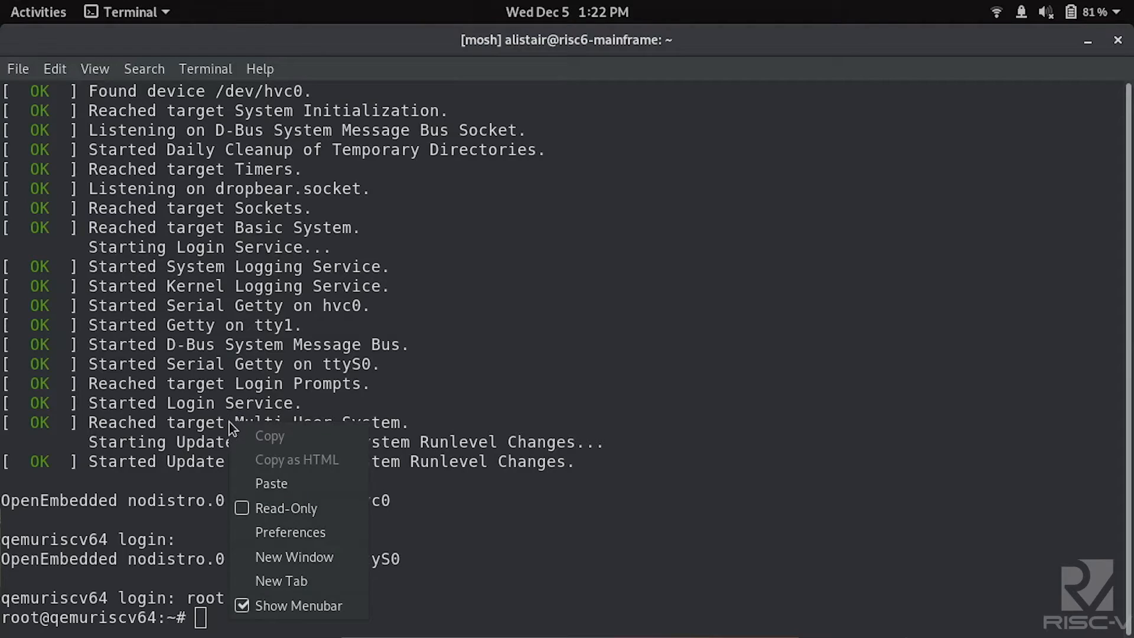
Relaunch the FreeDOS qemu-img/qemu-system-x86_64 command with -singlestep appended.
left_click(271, 483)
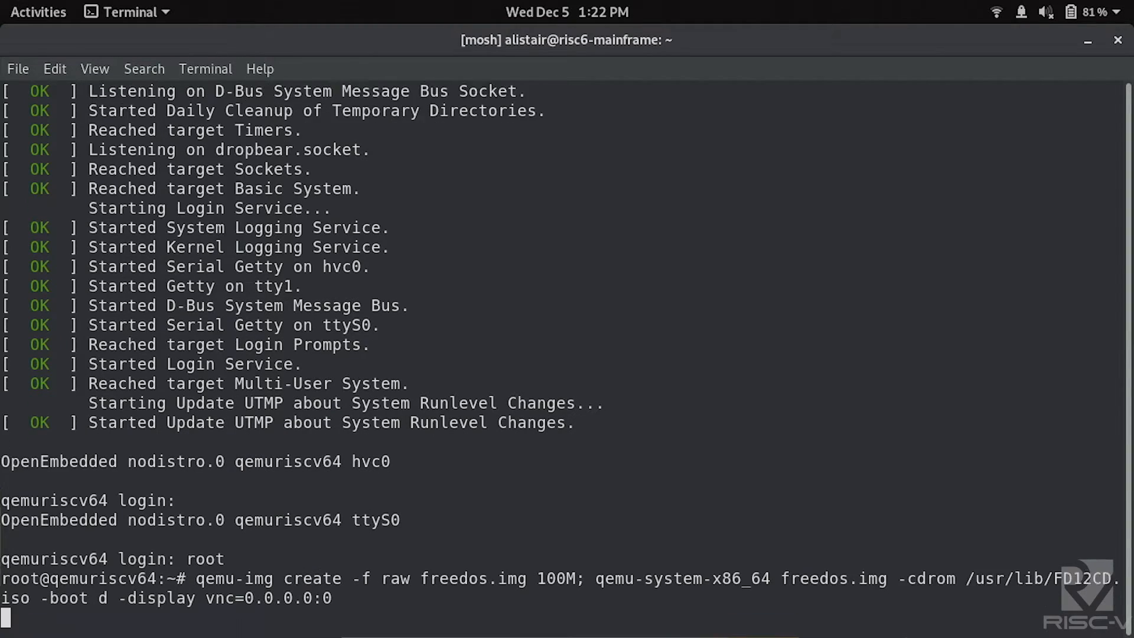
key("Return")
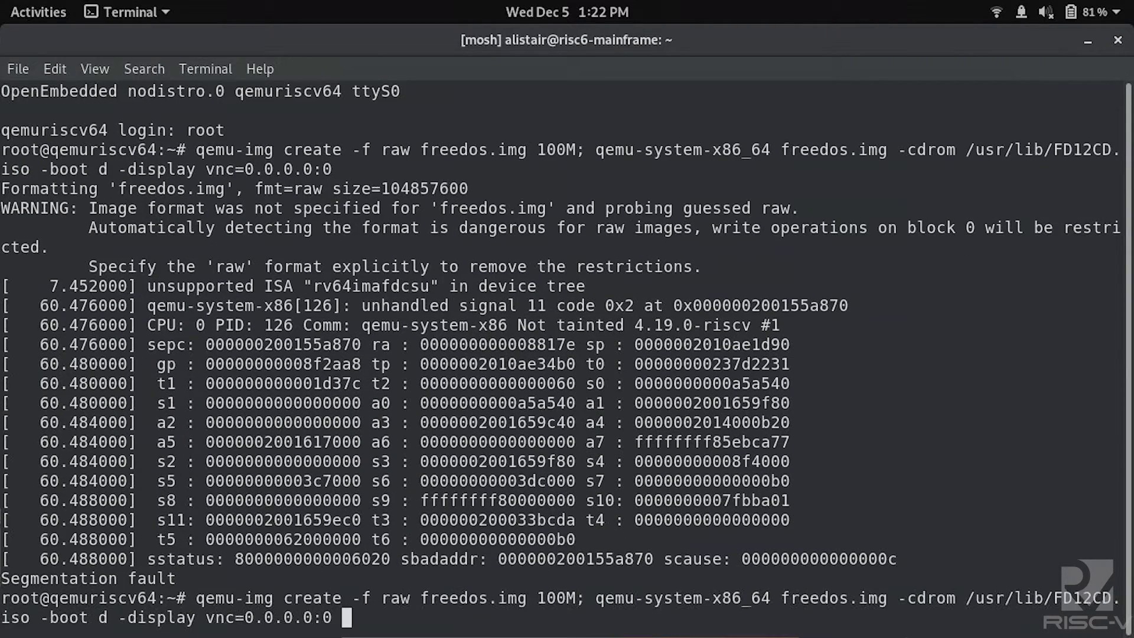
type("-singl")
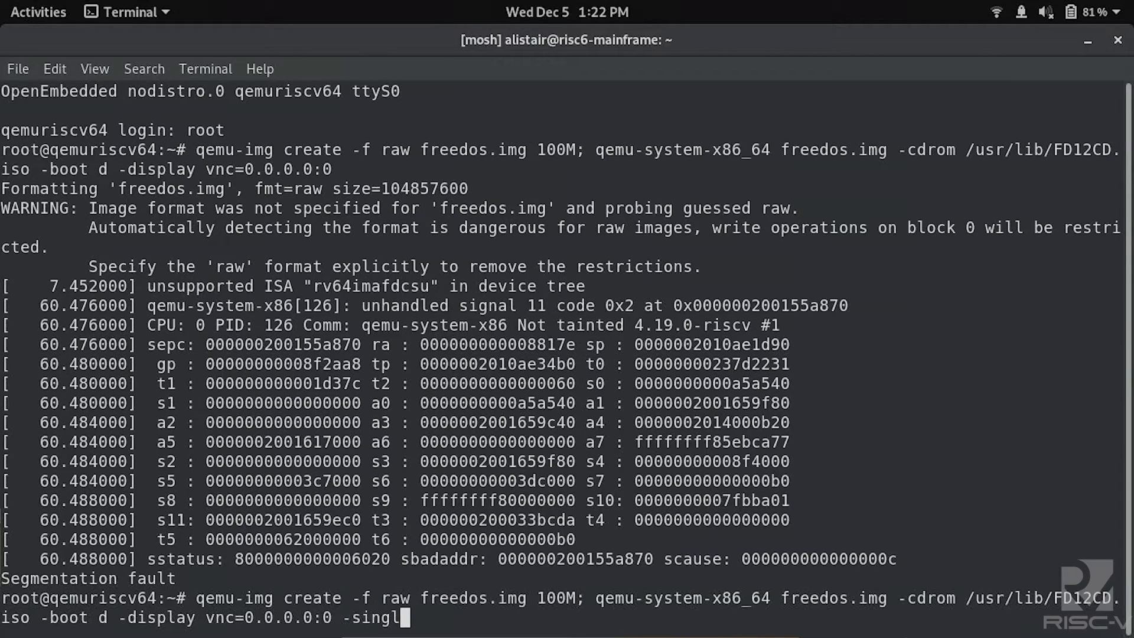
type("estep")
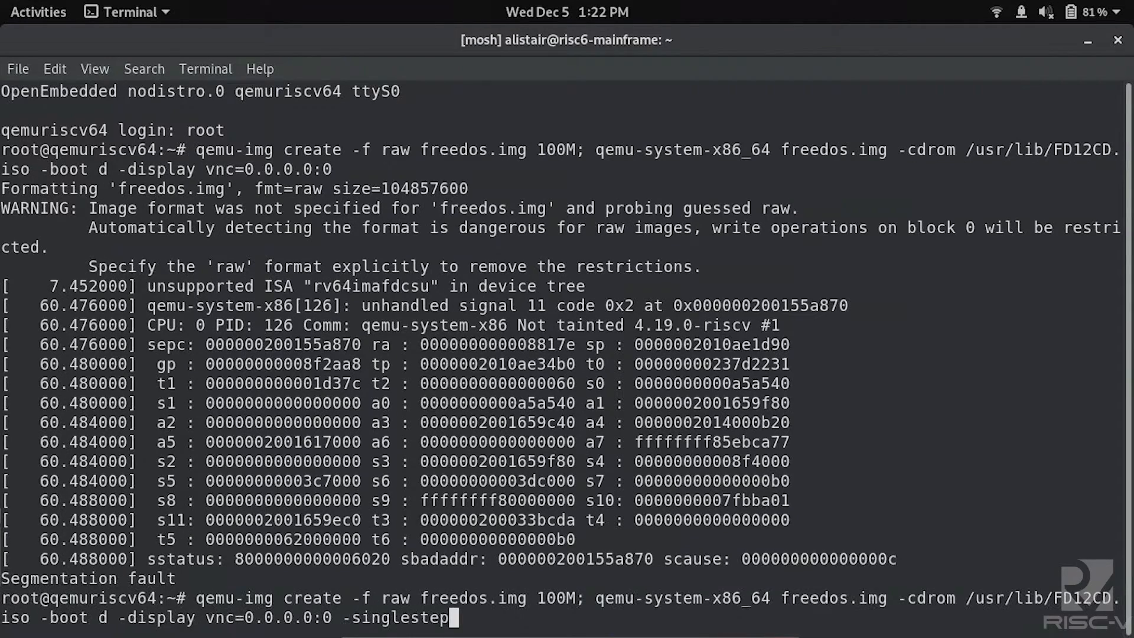
left_click(38, 12)
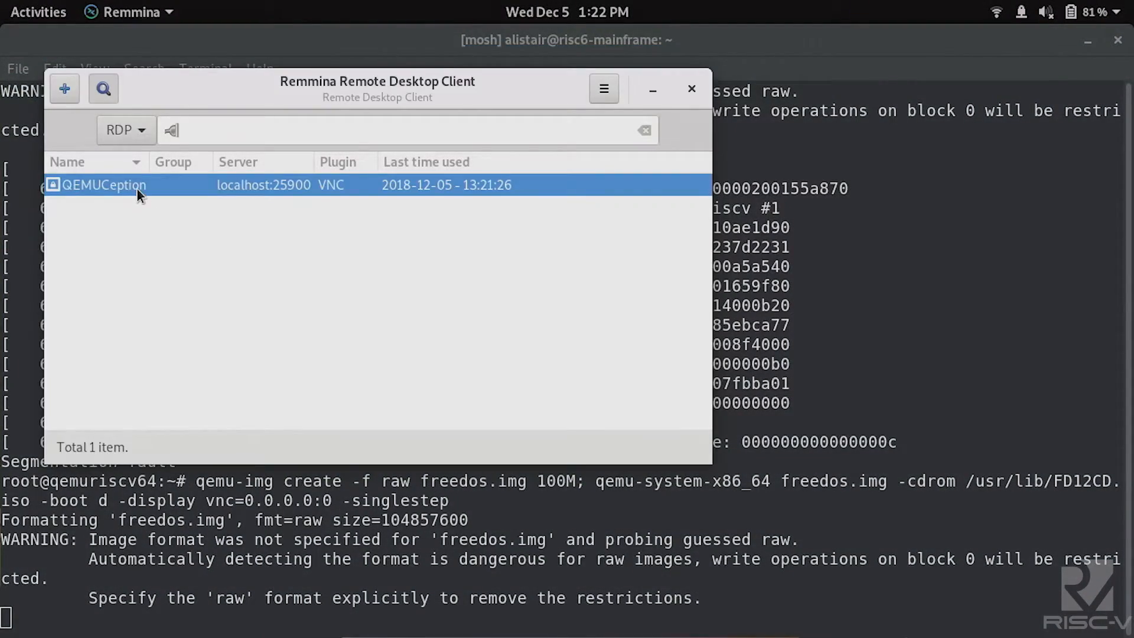
Connect to the QEMUCeption VNC session and press Enter at the FreeDOS 1.2 menu.
double_click(105, 184)
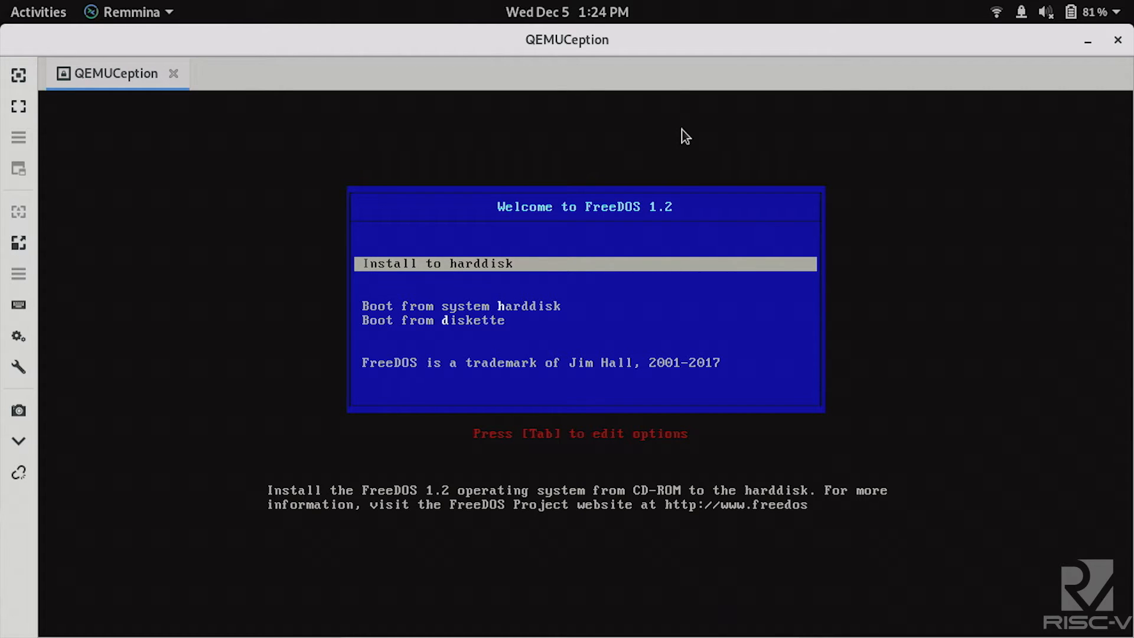
key("Return")
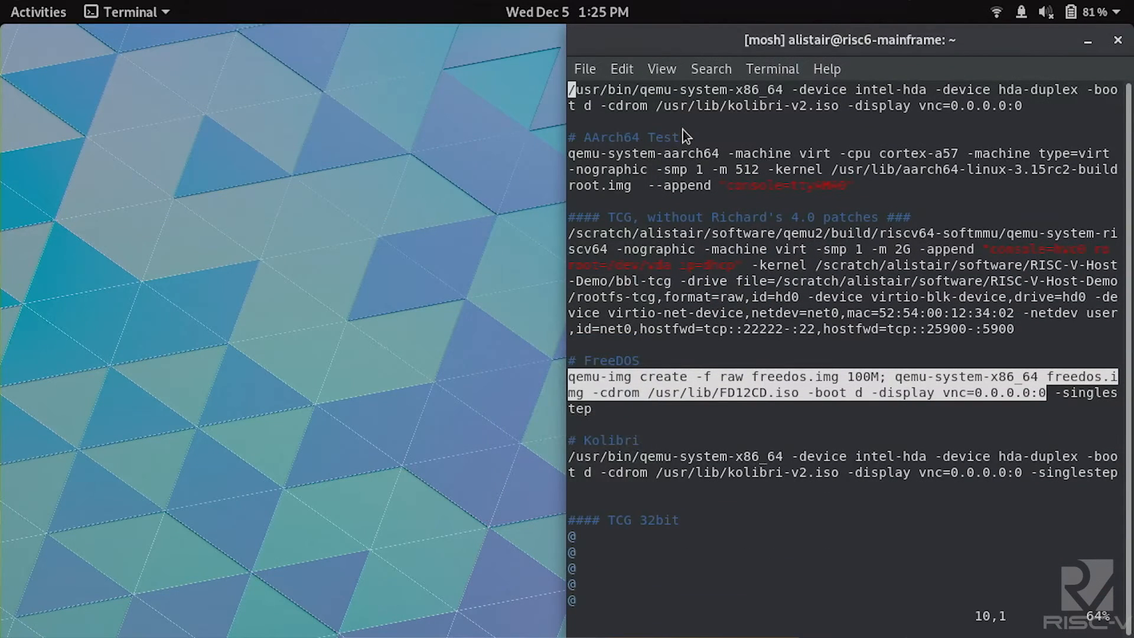
Boot the 32-bit qemuriscv32 guest and log in as root.
scroll("down", 3)
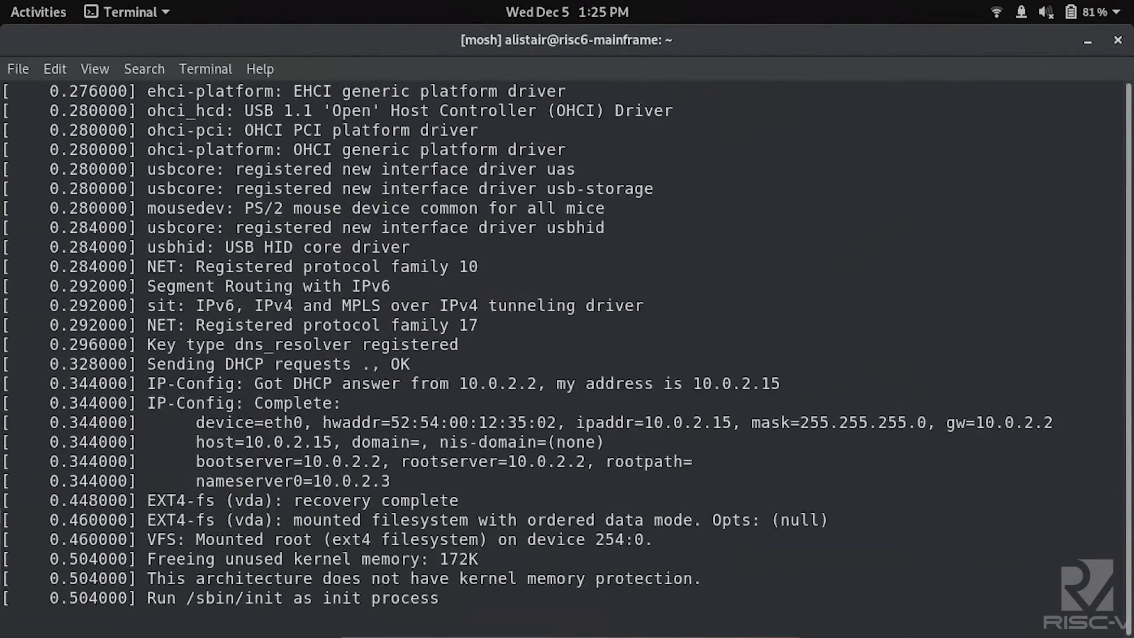
scroll("down", 3)
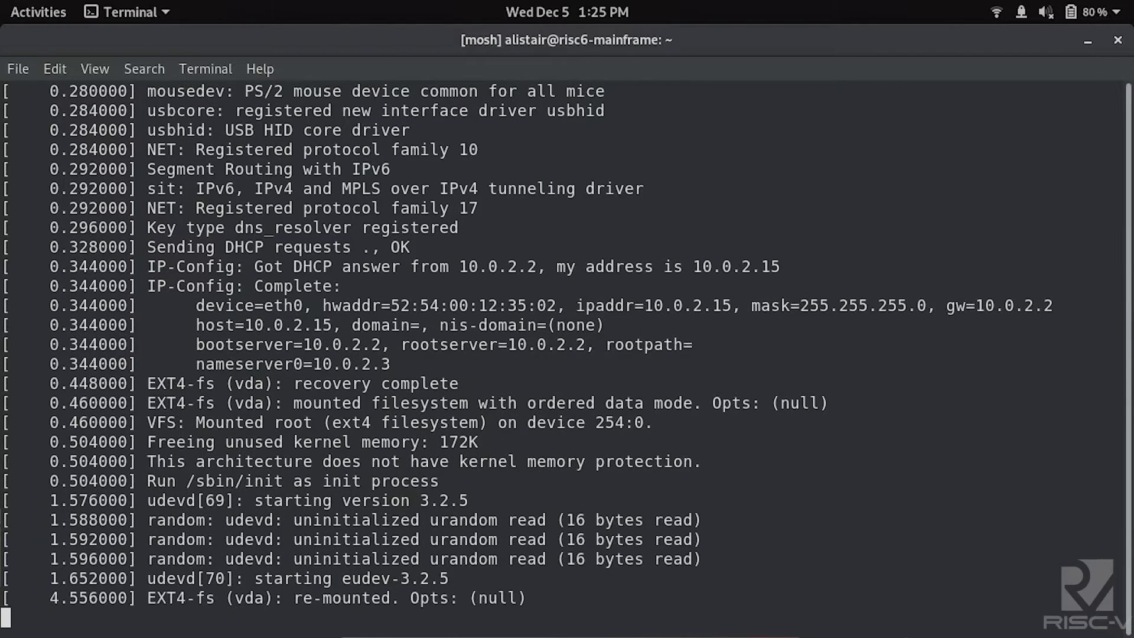
scroll("down", 3)
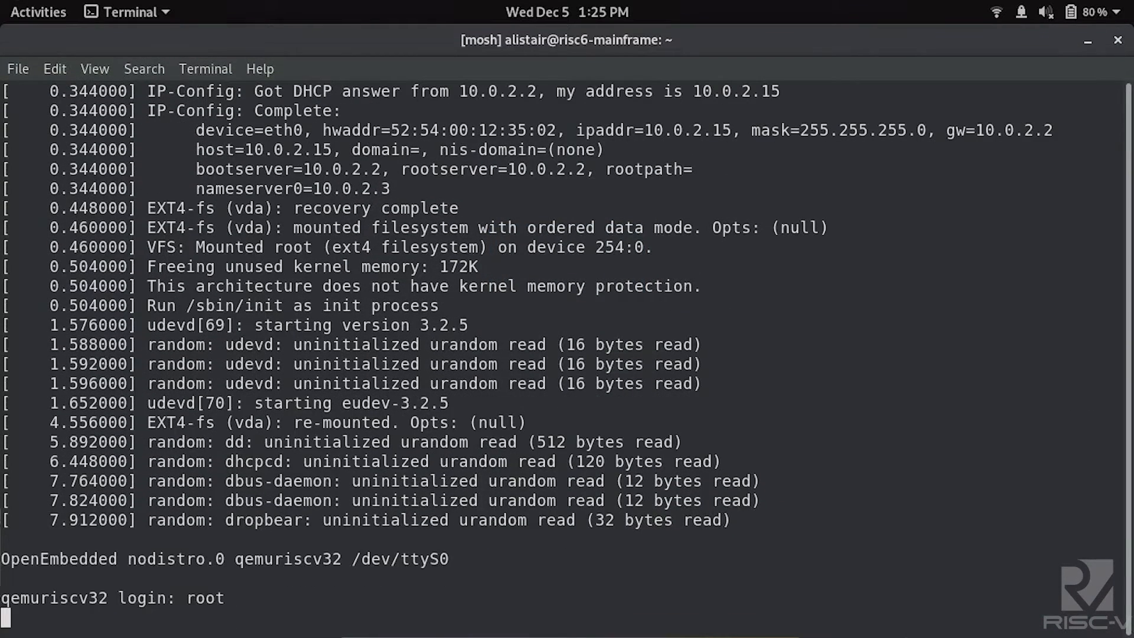
key("Return")
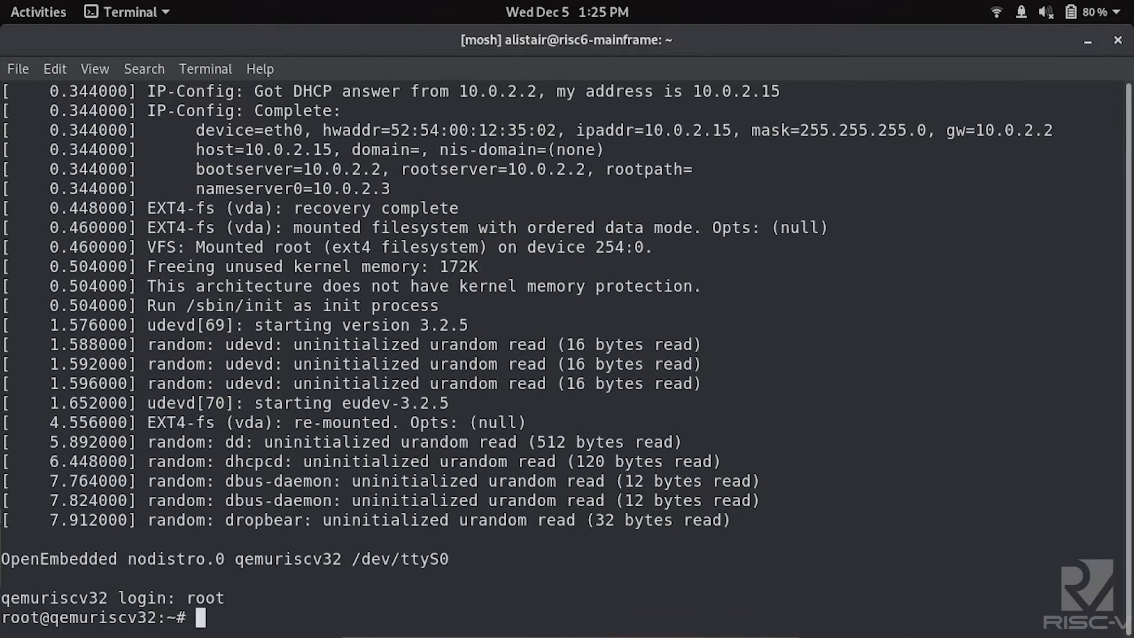
Run qemu-system-i386 on /usr/lib/tccboot.iso with VNC 0.0.0.0:0 and connect via QEMUCeption.
type("qemu-system-i386 -cdrom /usr/lib/tccboot.iso -boot d -display vnc=0.0.0.0:0")
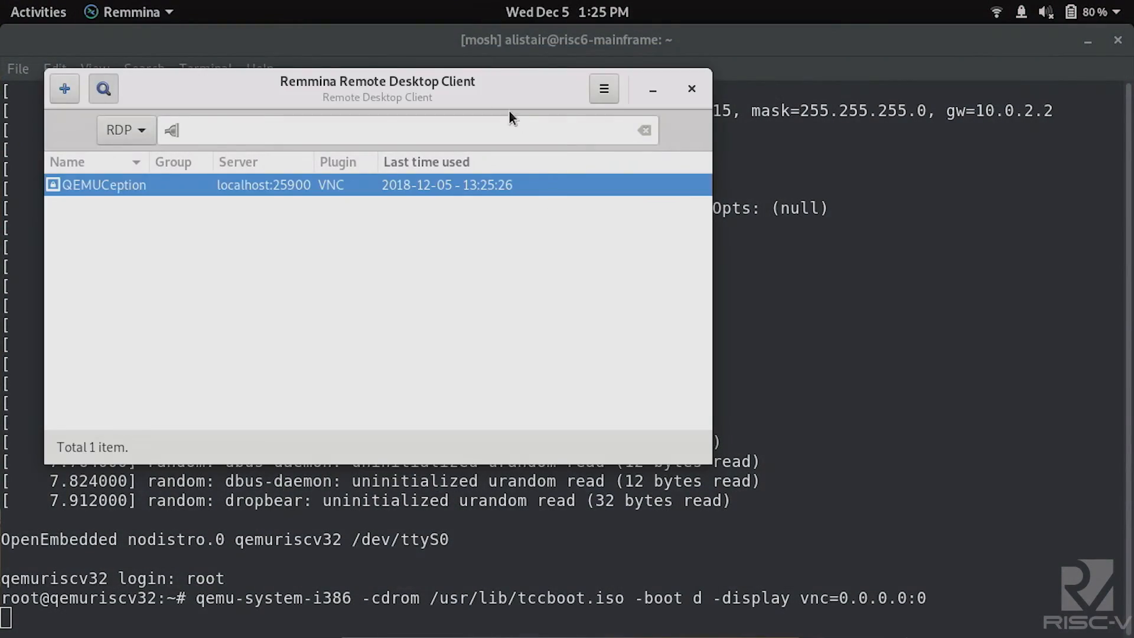
double_click(105, 184)
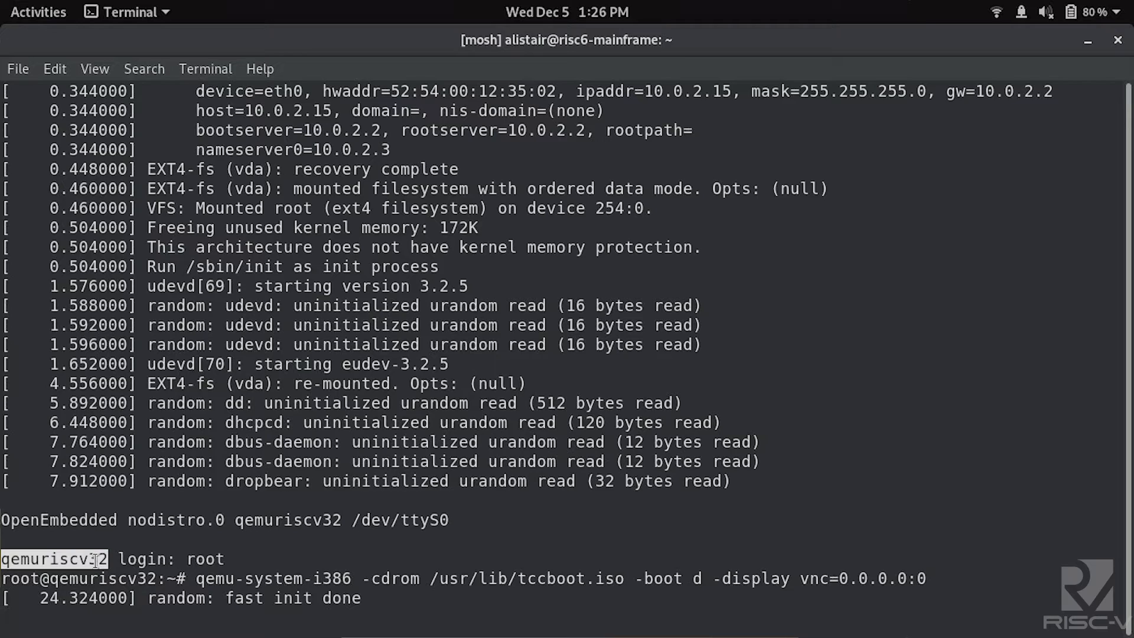
Return to the guest console and recall the tccboot qemu-system-i386 command with -singlestep appended.
left_click(38, 12)
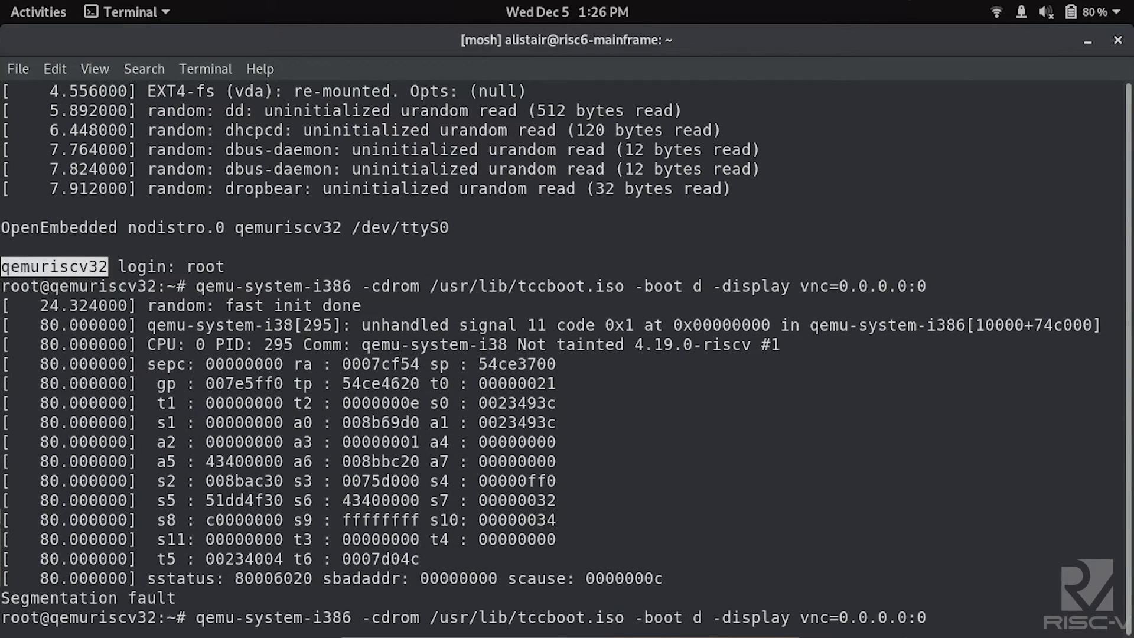
type("-singlestep")
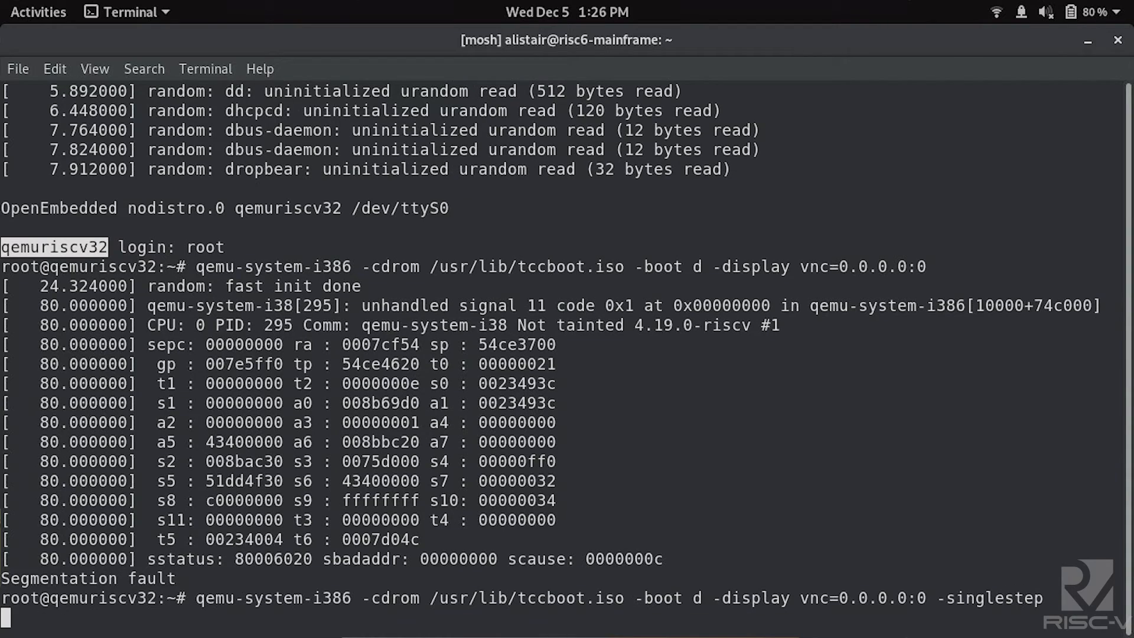